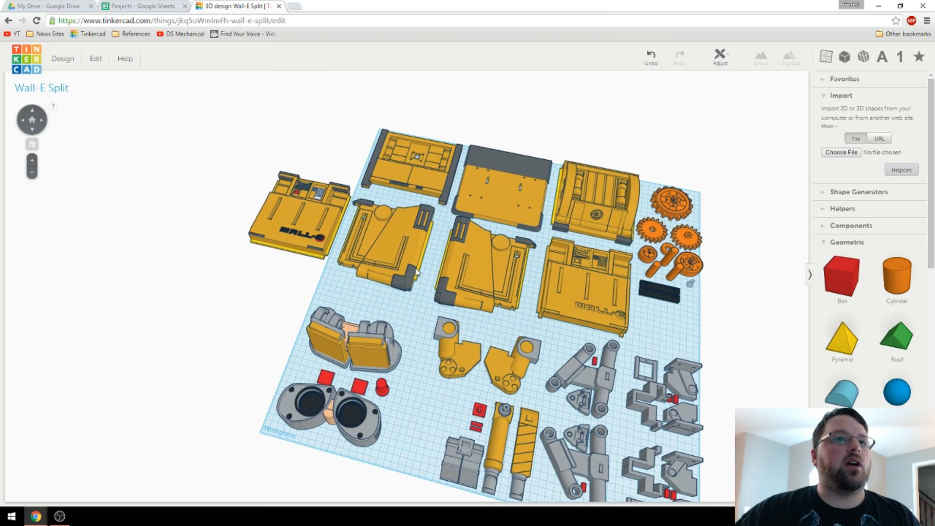
pyautogui.click(298, 226)
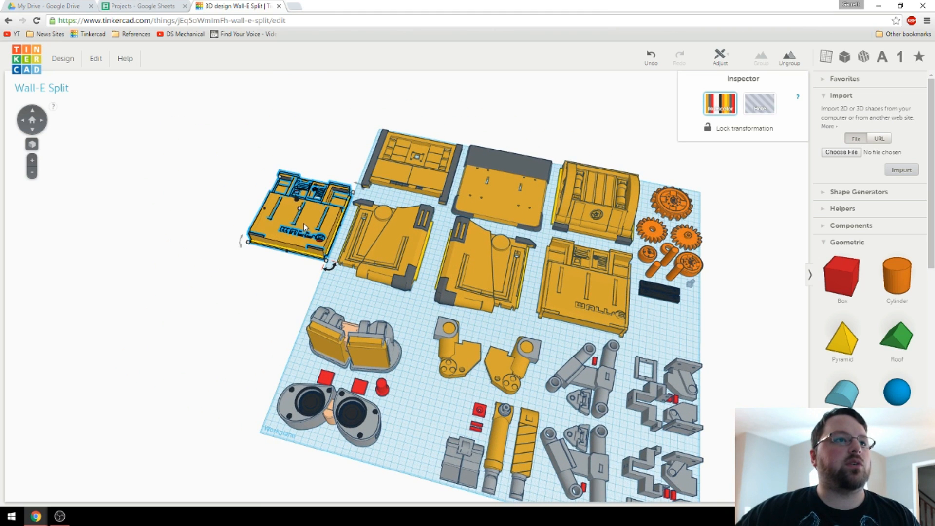
pyautogui.moveTo(578, 303)
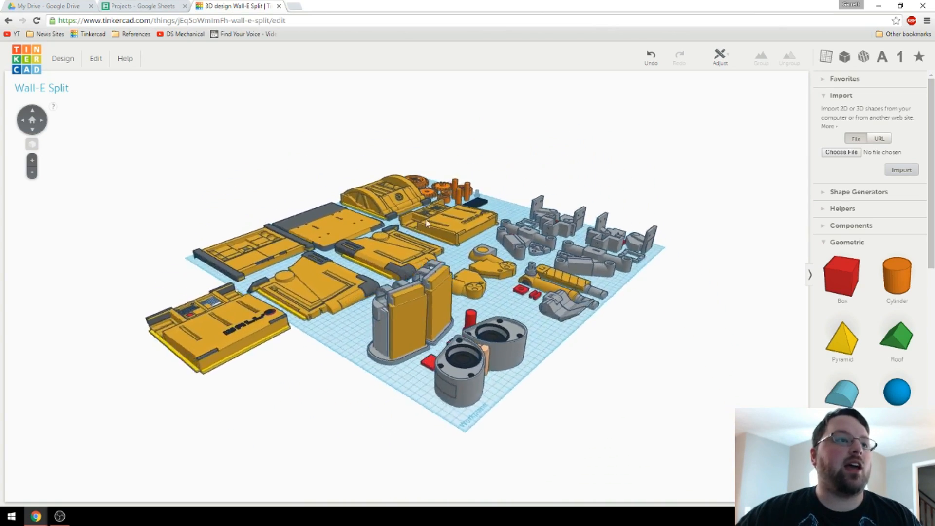
pyautogui.moveTo(417, 226); pyautogui.dragTo(418, 281)
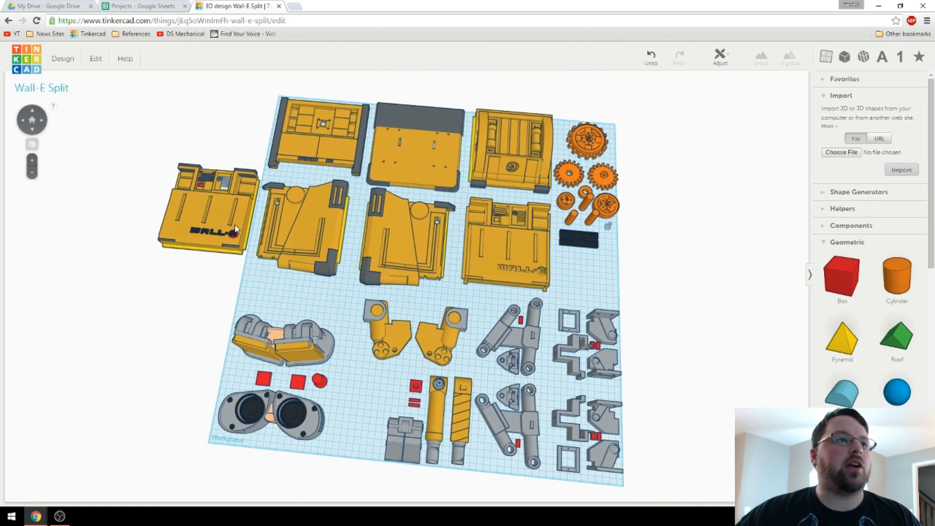
pyautogui.click(205, 215)
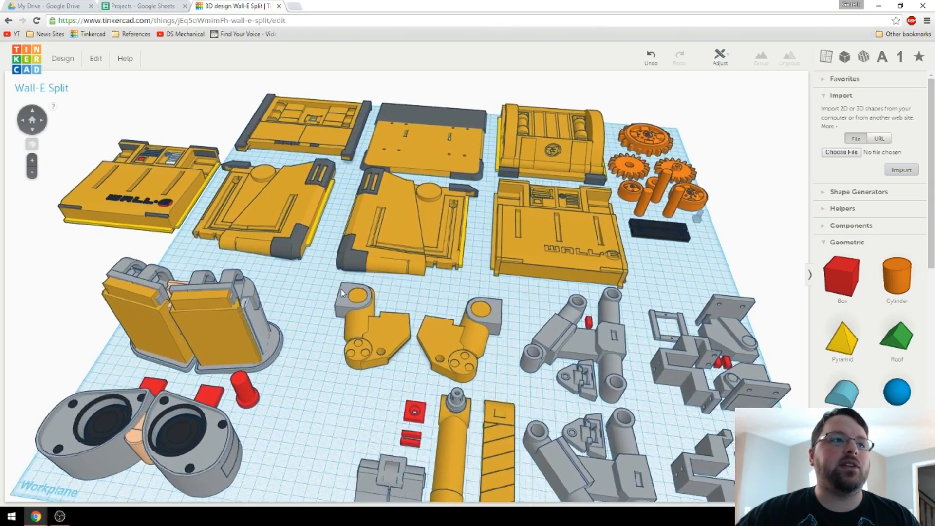
pyautogui.scroll(-3)
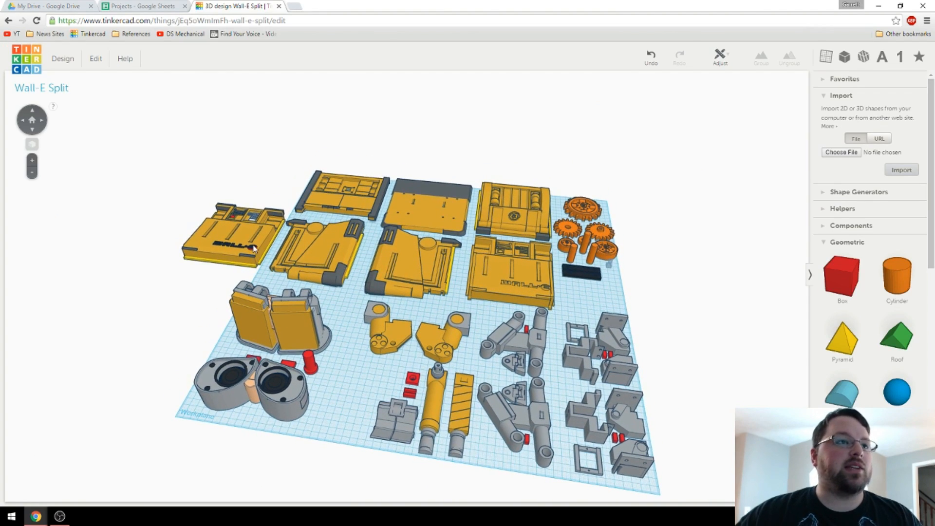
pyautogui.click(233, 239)
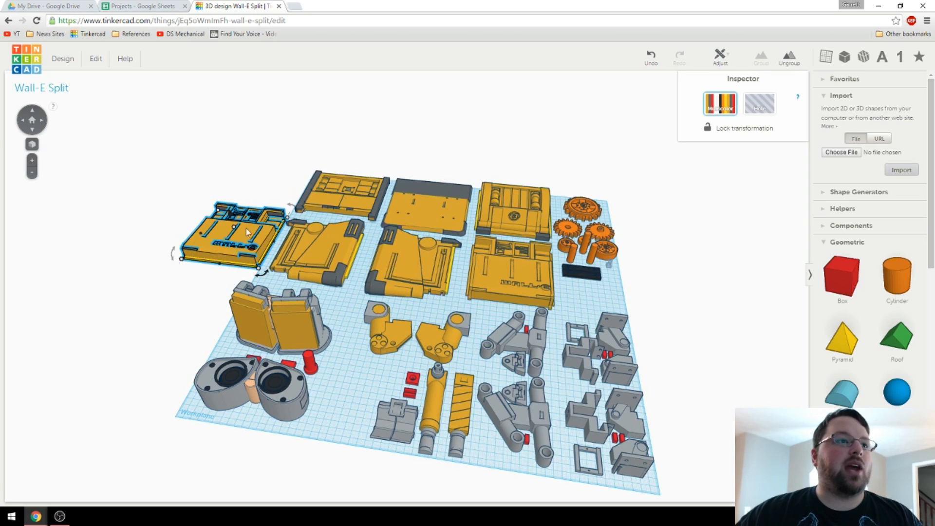
pyautogui.click(570, 298)
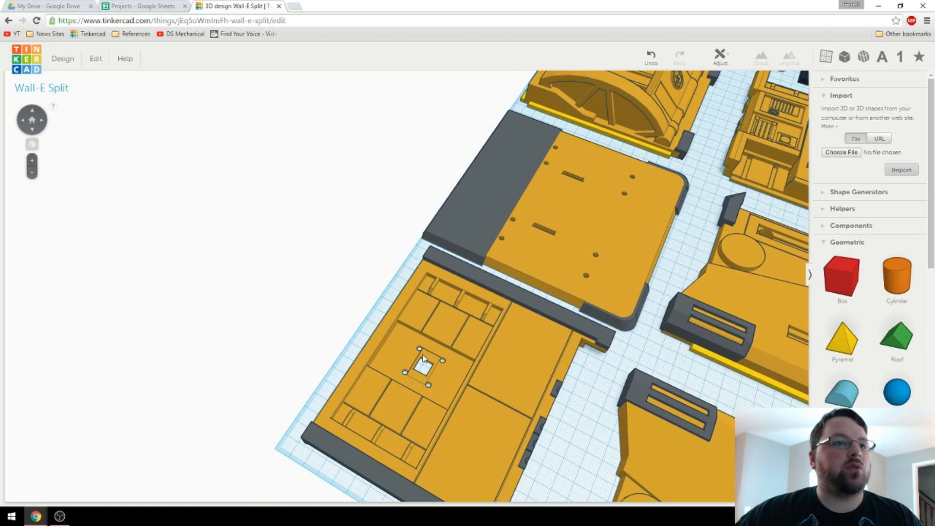
pyautogui.moveTo(453, 373)
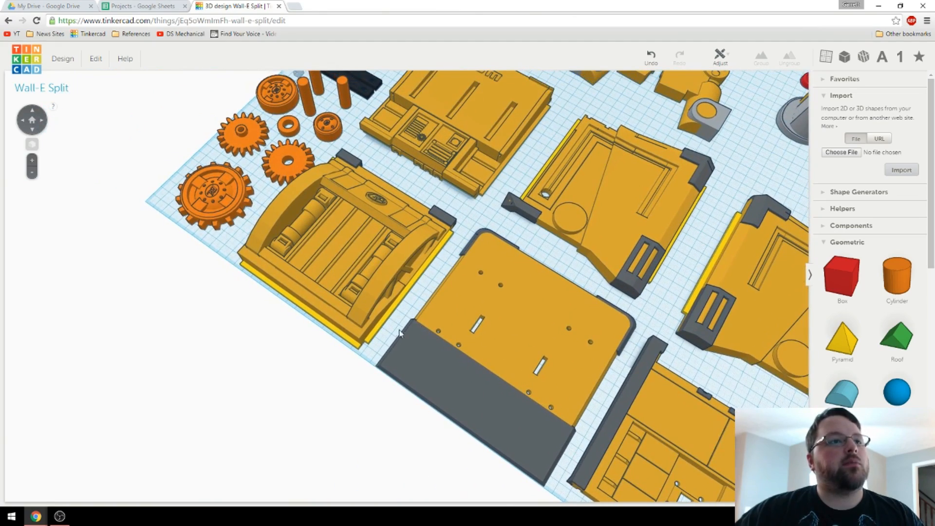
pyautogui.moveTo(558, 352)
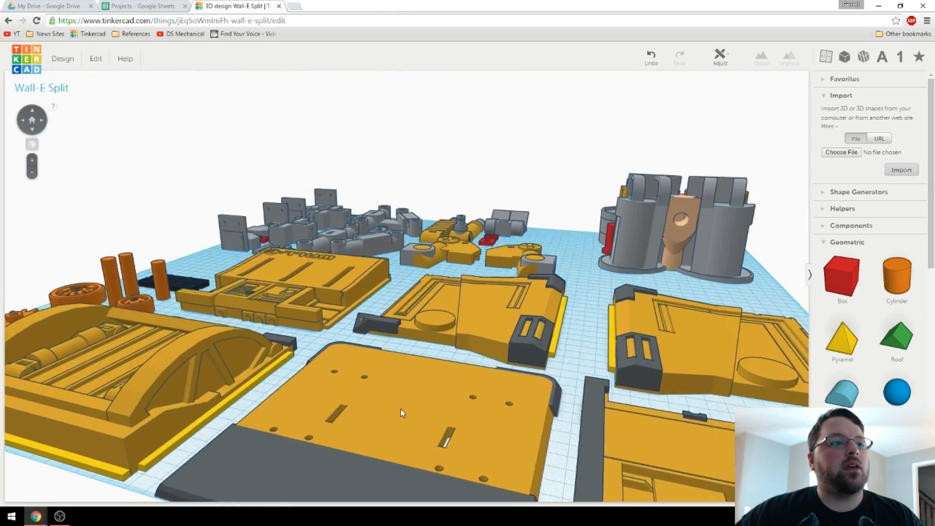
pyautogui.moveTo(401, 413); pyautogui.dragTo(484, 393)
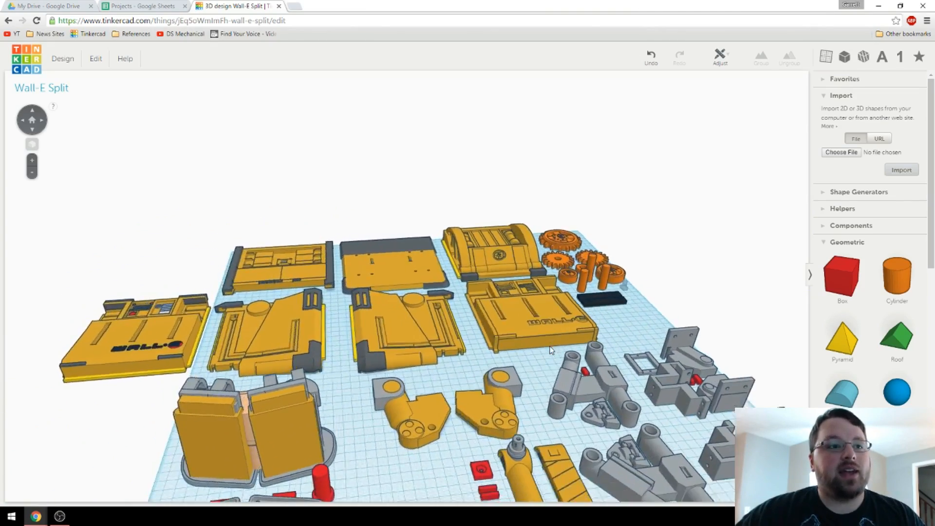
pyautogui.moveTo(549, 349); pyautogui.dragTo(528, 411)
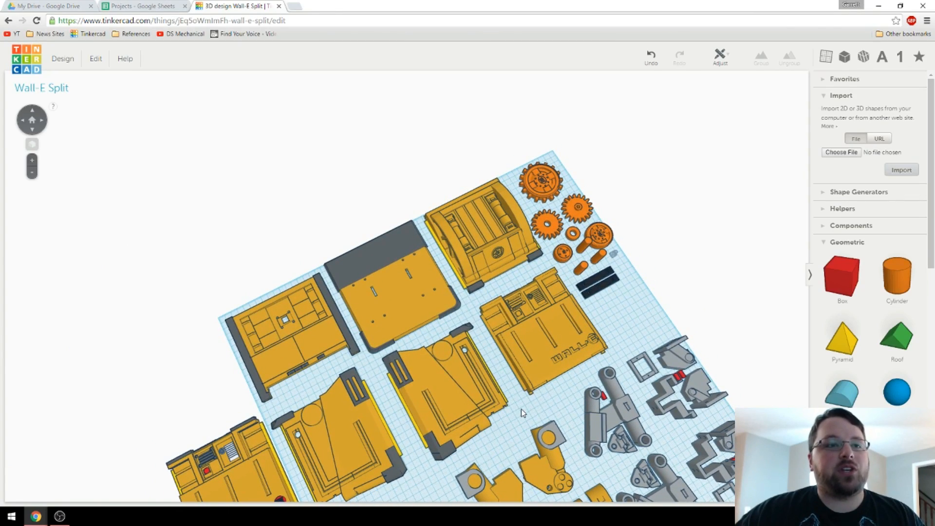
pyautogui.moveTo(507, 384)
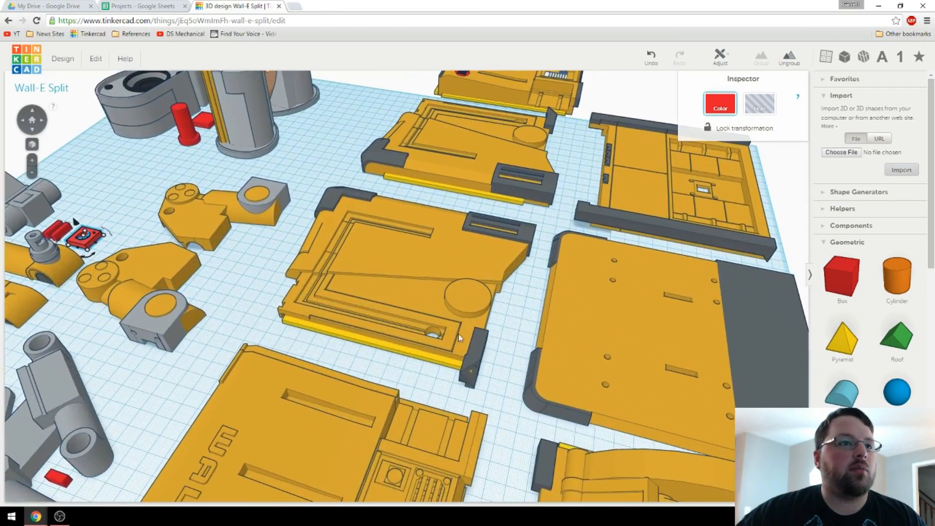
pyautogui.moveTo(459, 337); pyautogui.dragTo(522, 393)
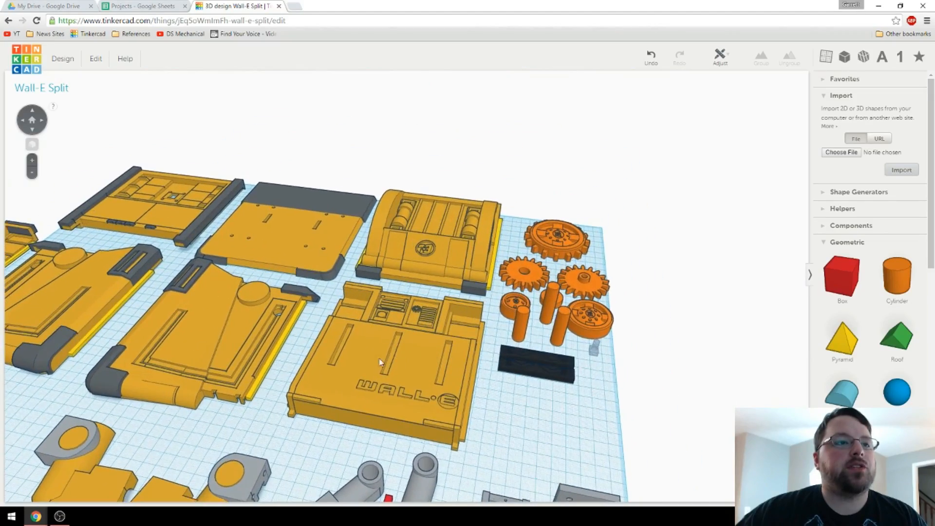
pyautogui.click(382, 364)
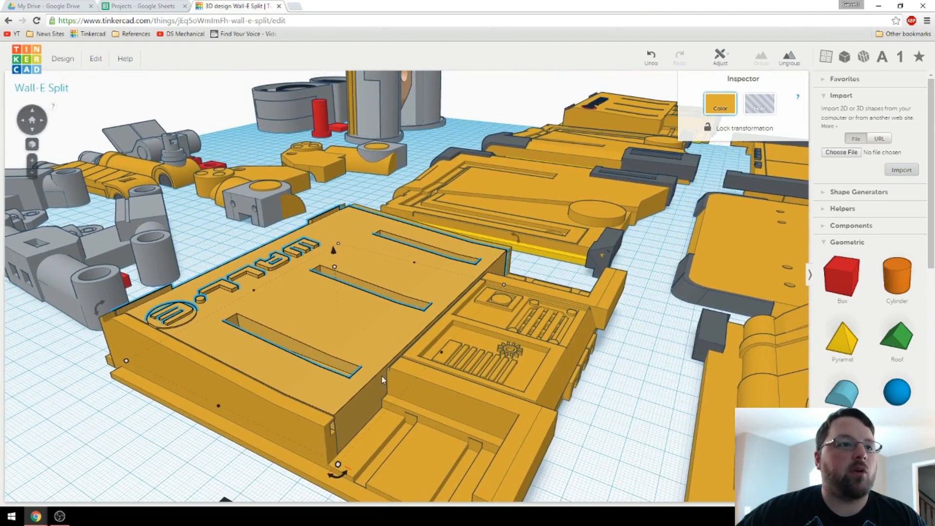
pyautogui.moveTo(385, 377)
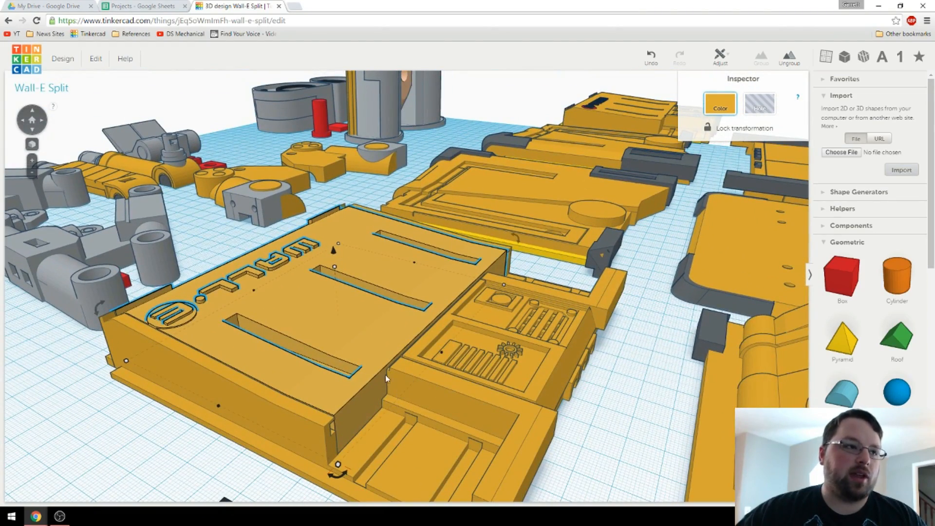
pyautogui.moveTo(406, 376)
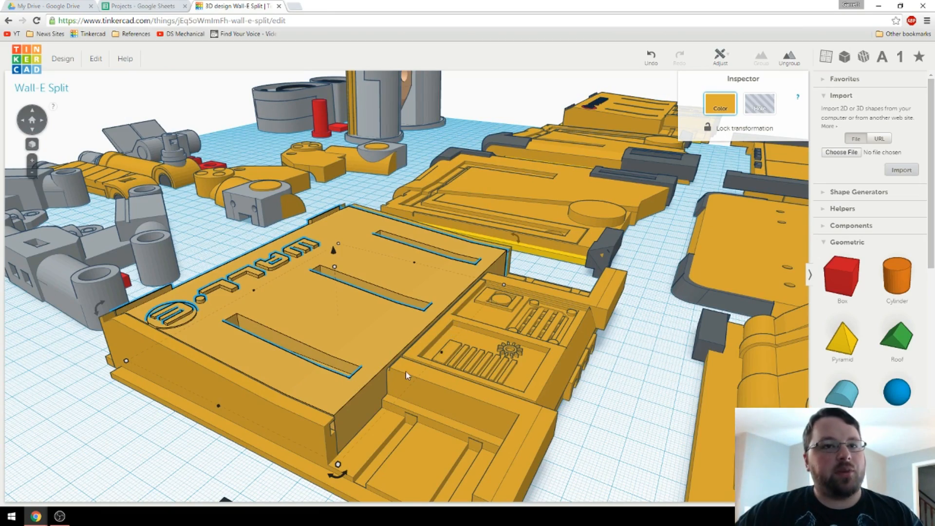